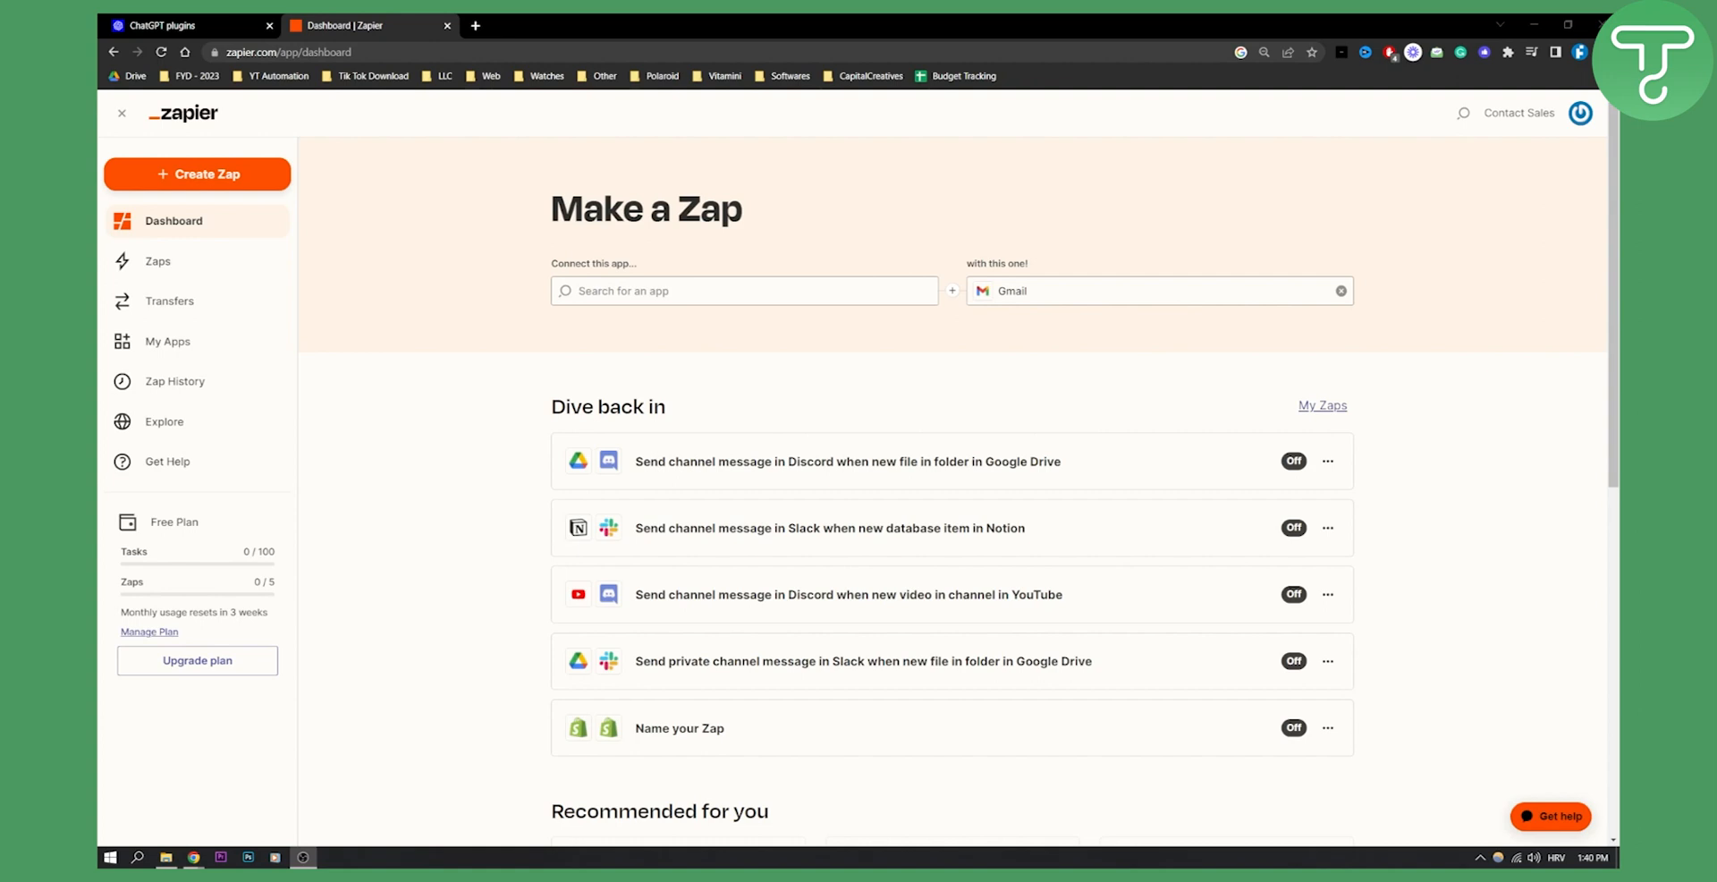
Search 'OPENAI' to set OpenAI (GPT-3 & DALL-E) as the first app, and begin searching 'WEB'.
{"action": "left_click", "coordinate": [745, 291]}
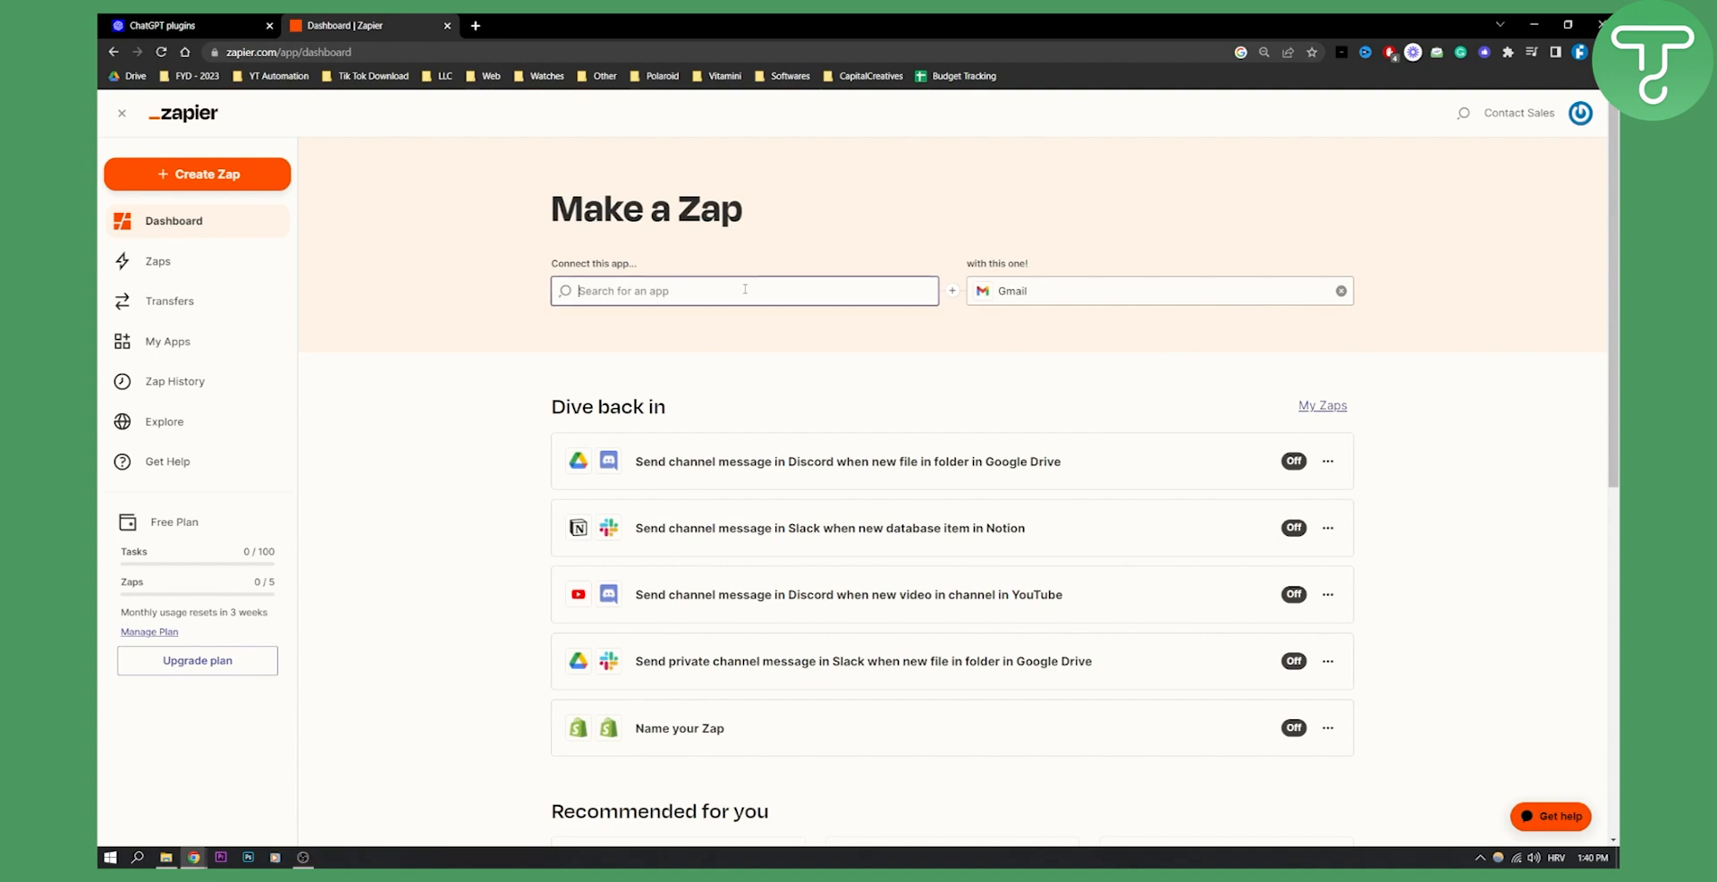
{"action": "type", "text": "OPE"}
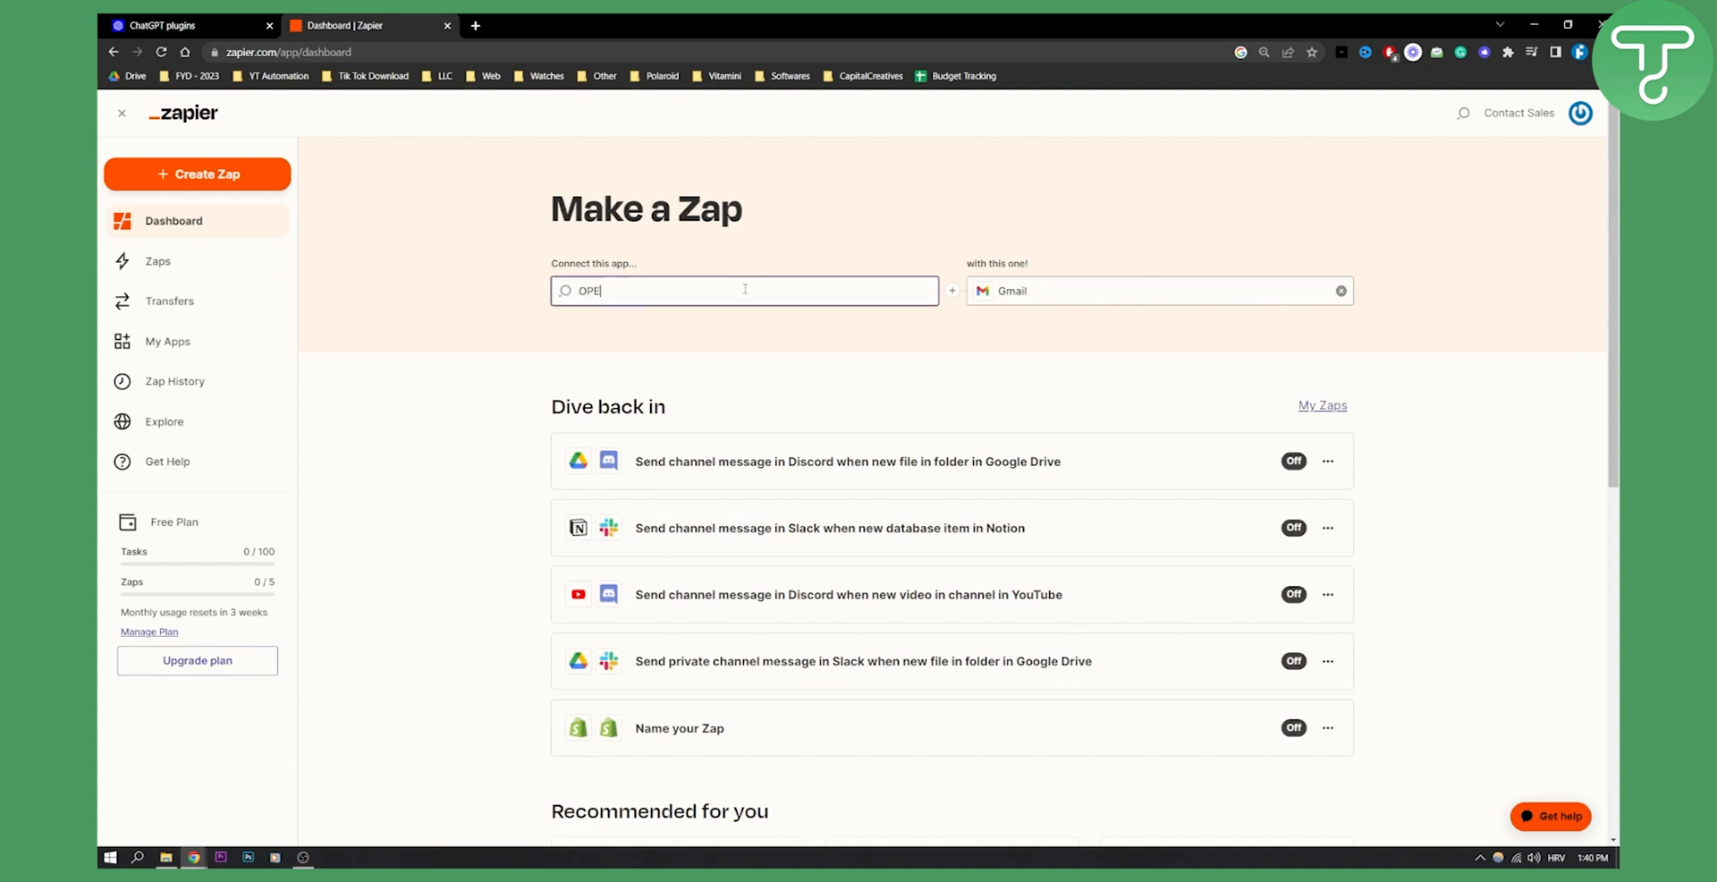
{"action": "type", "text": "NAI"}
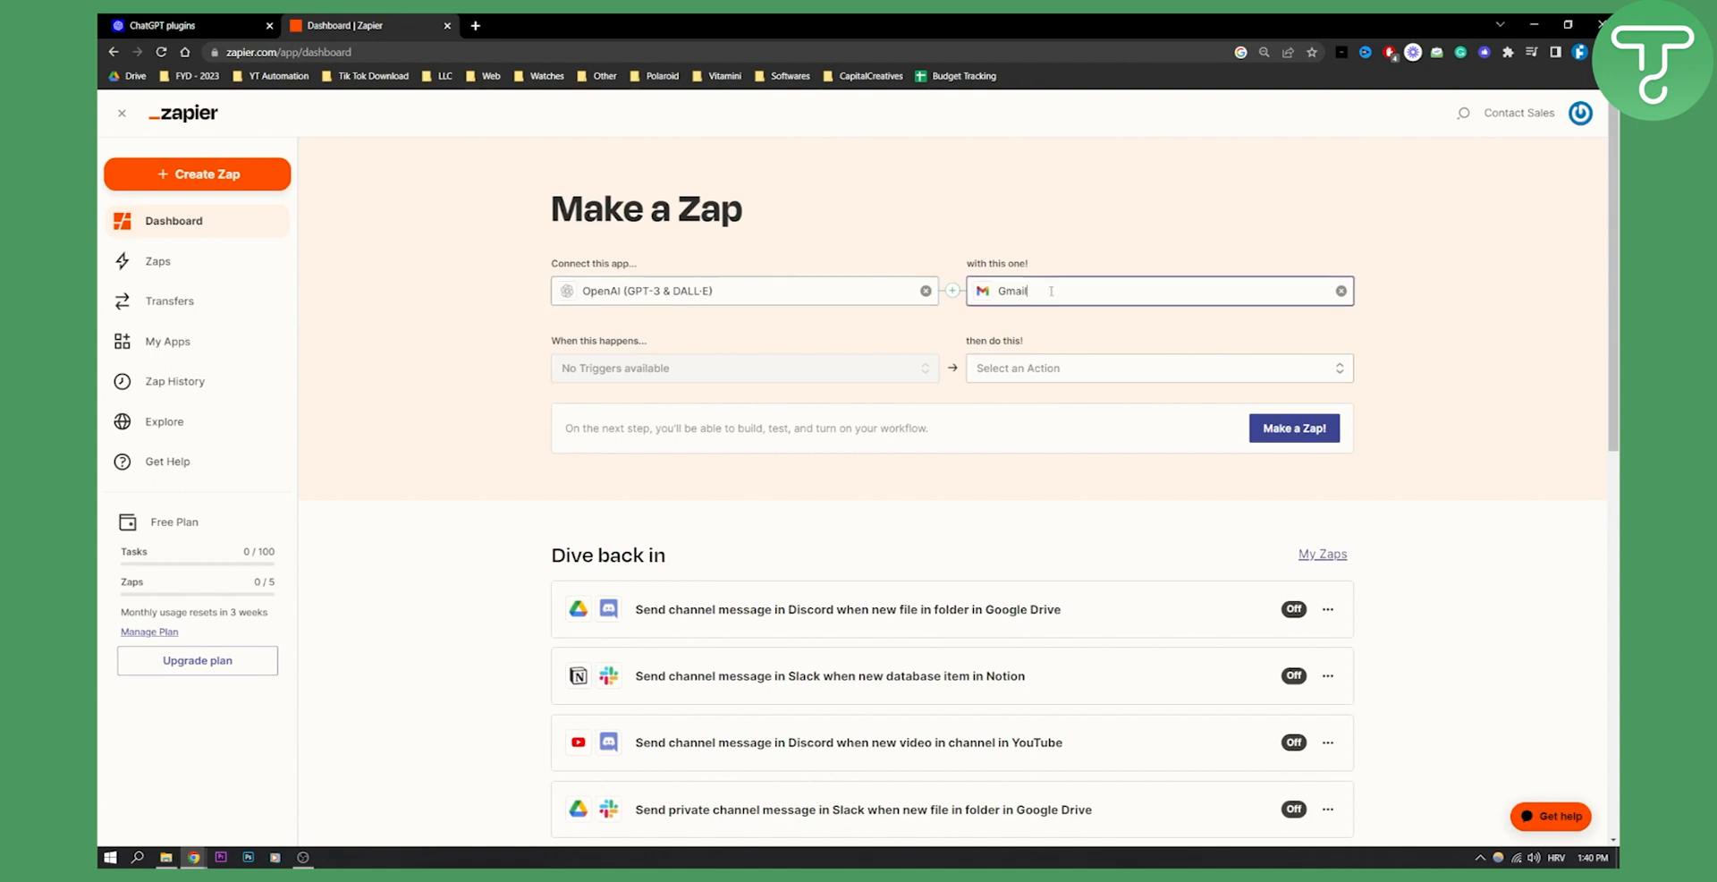
{"action": "type", "text": "WEBFLOW"}
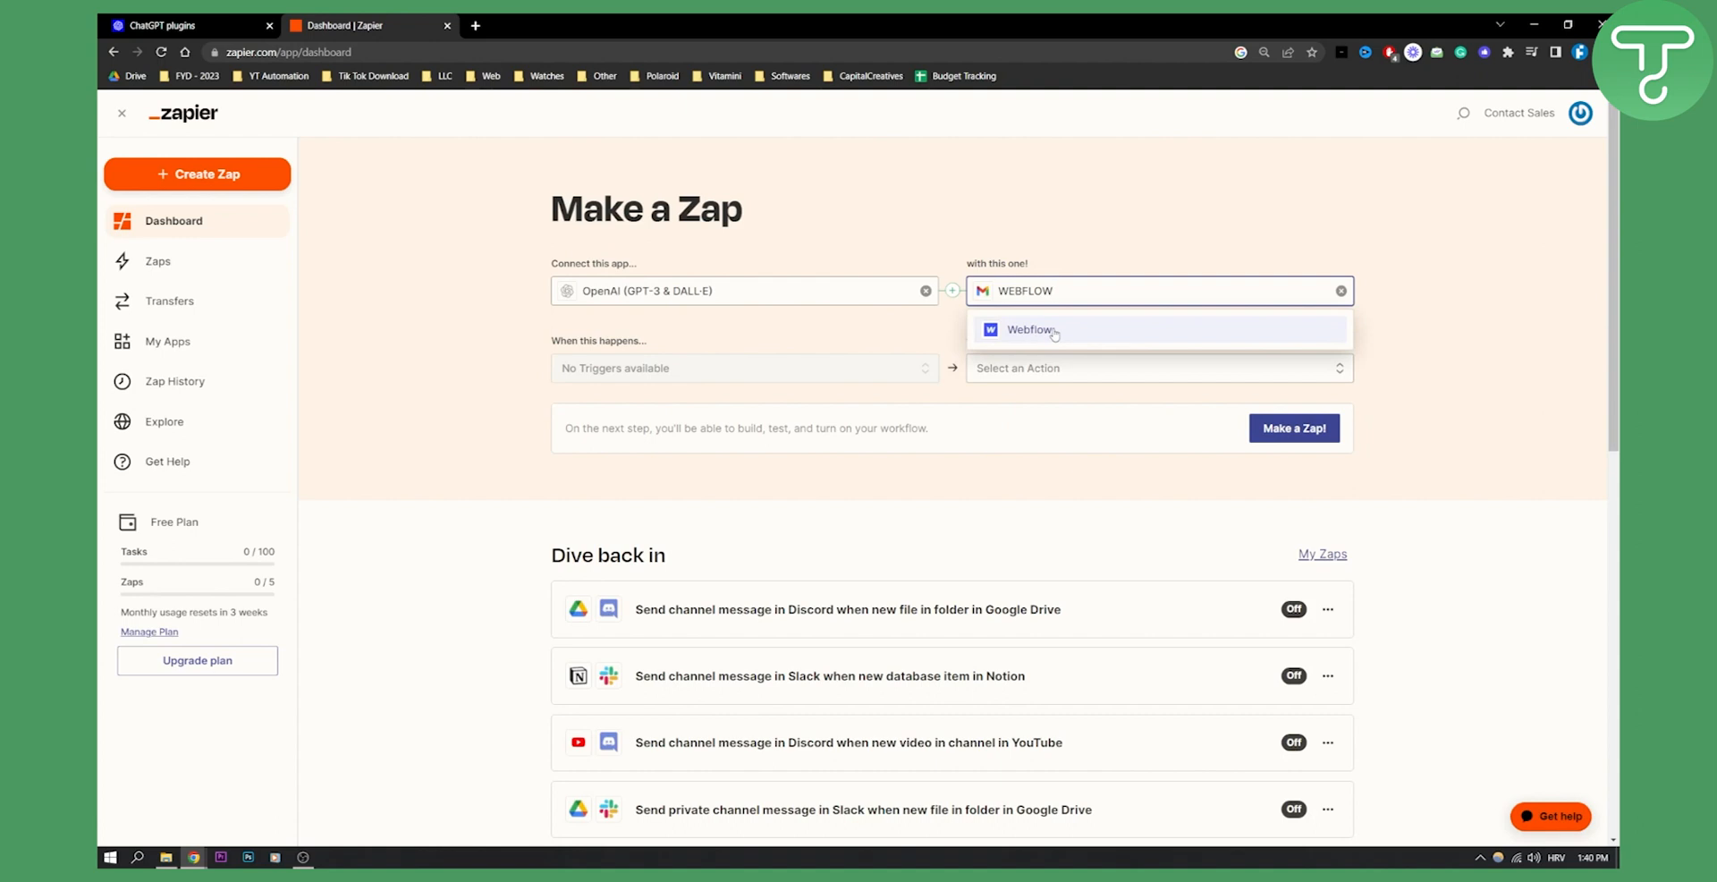
Select Webflow as the second app and check OpenAI's trigger dropdown, which shows none available.
{"action": "left_click", "coordinate": [1030, 330]}
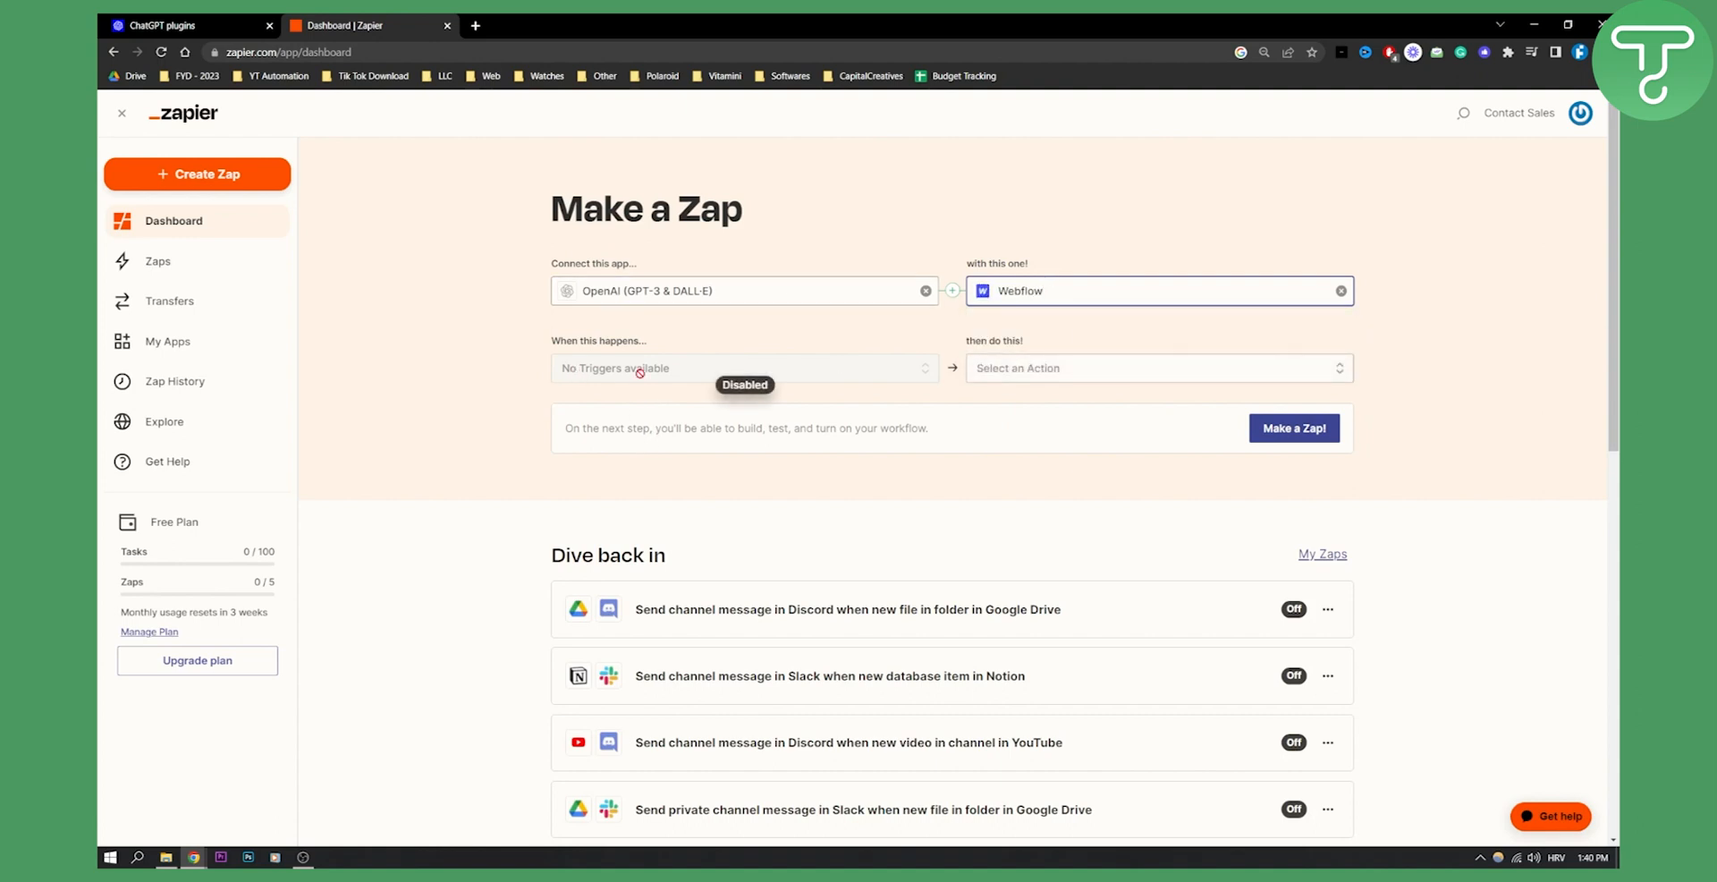
{"action": "mouse_move", "coordinate": [737, 367]}
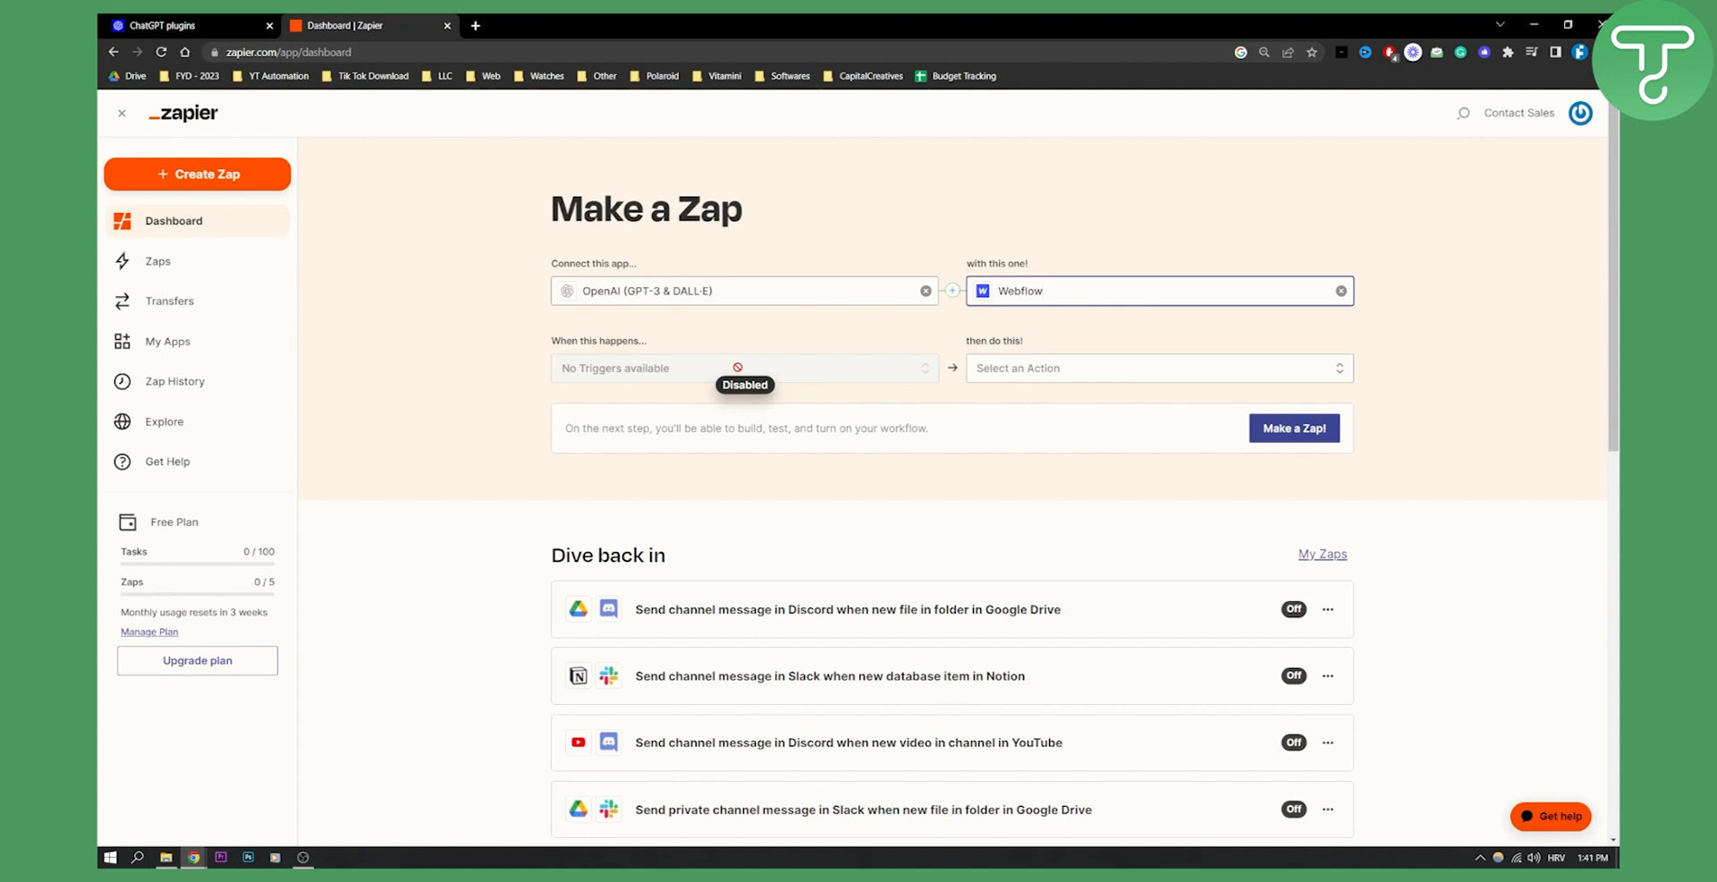
{"action": "mouse_move", "coordinate": [1084, 354]}
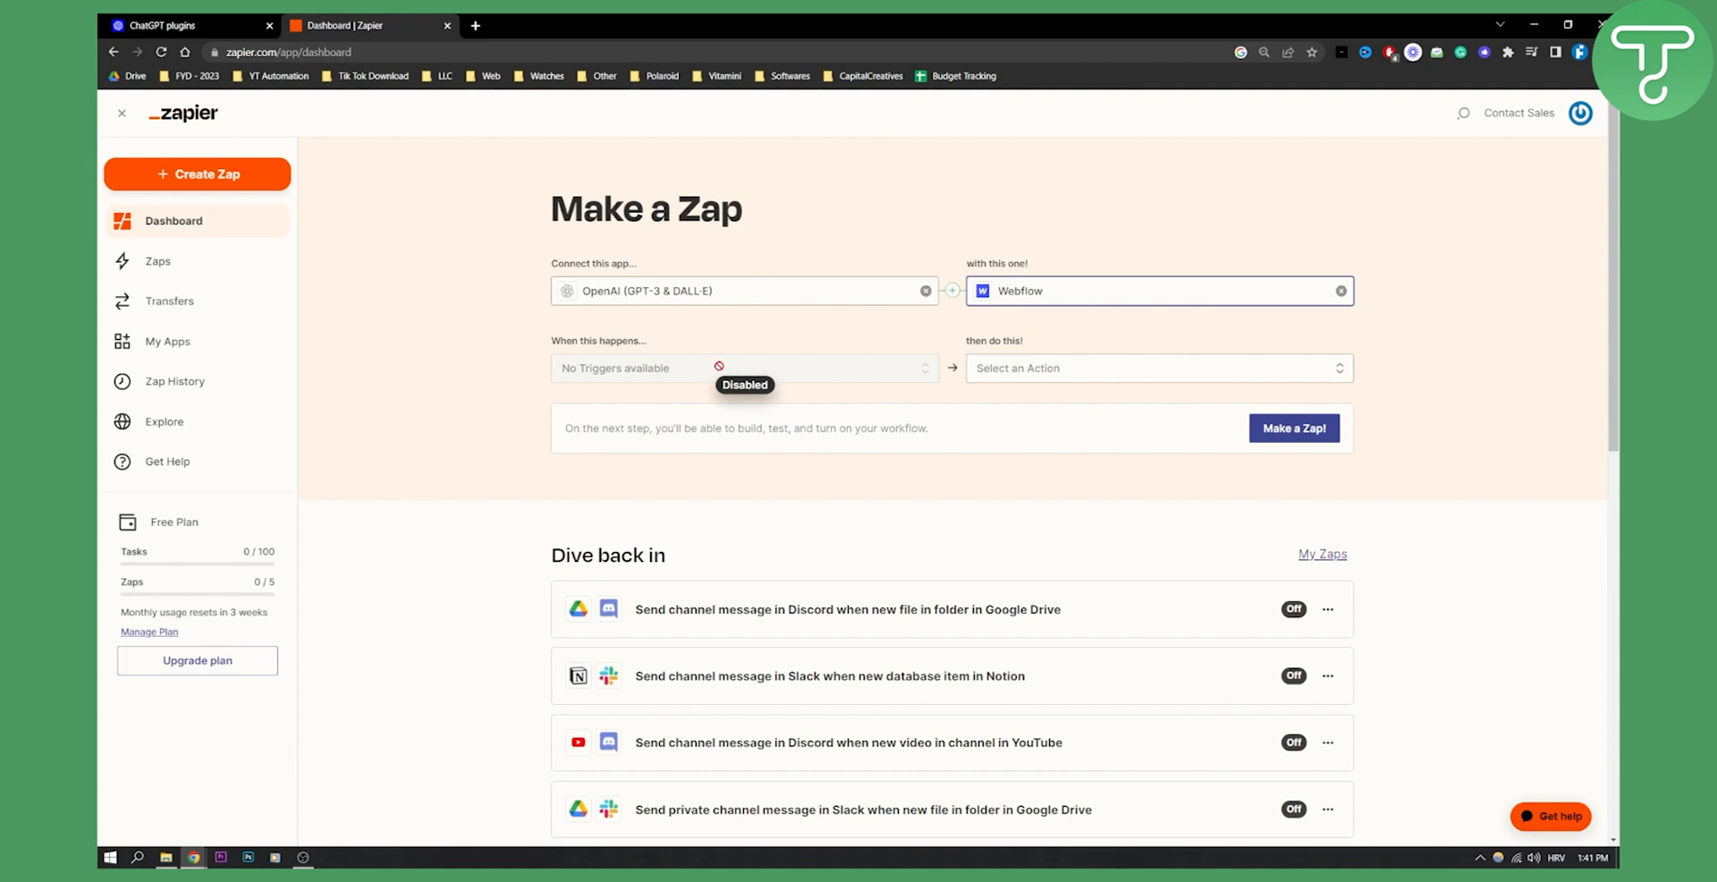
{"action": "left_click", "coordinate": [1157, 367]}
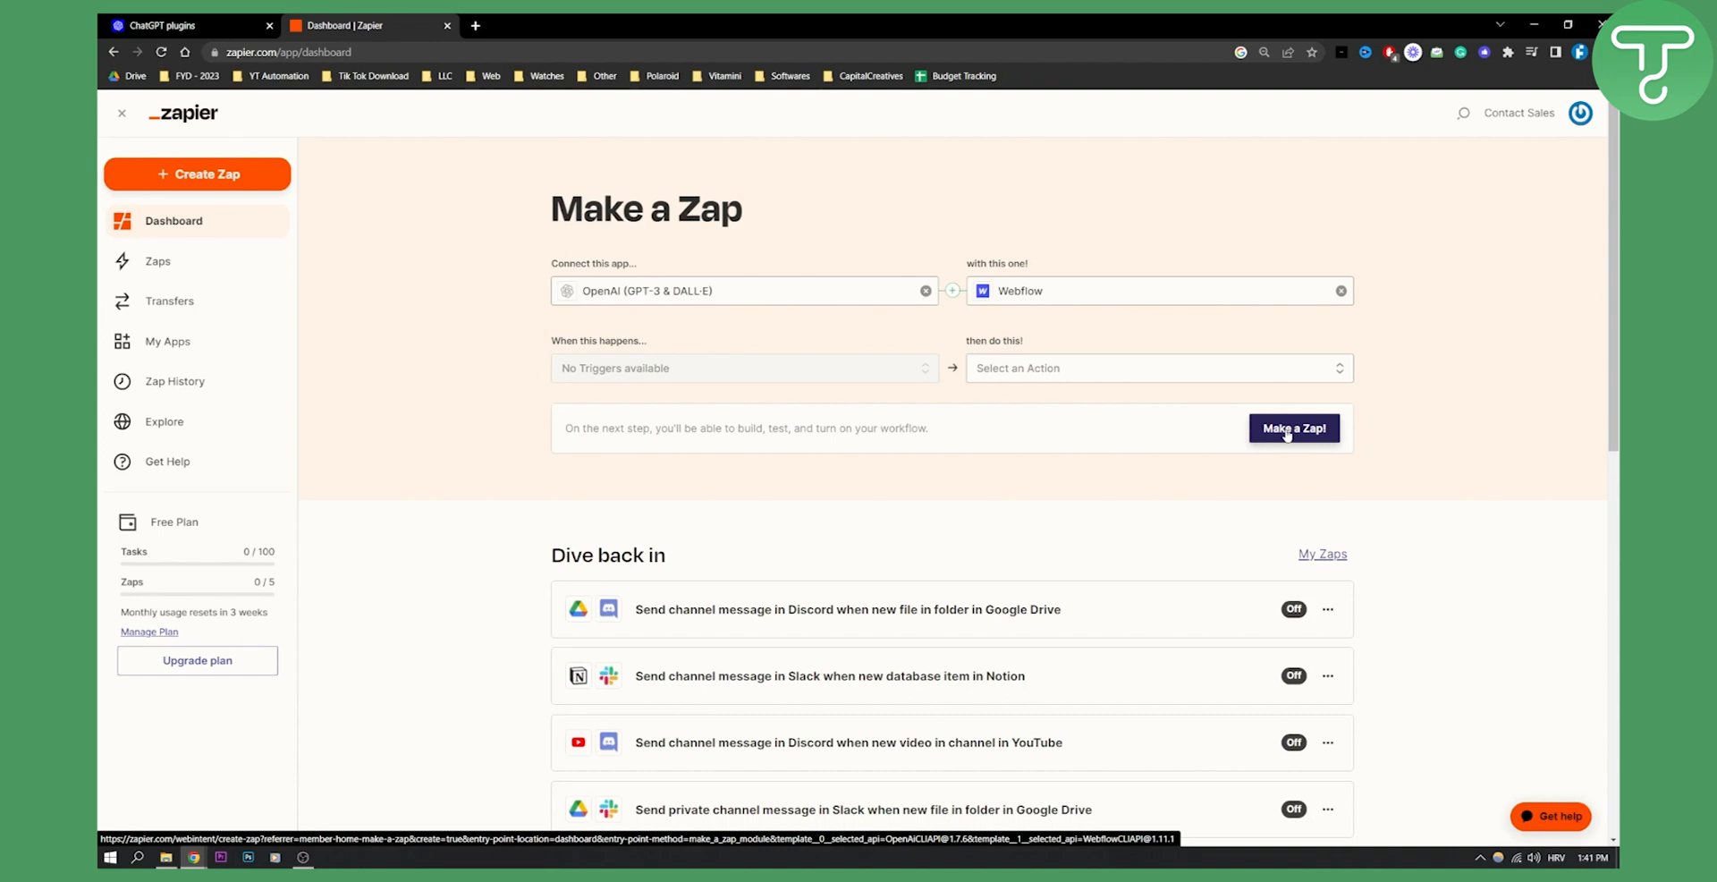
{"action": "mouse_move", "coordinate": [1413, 350]}
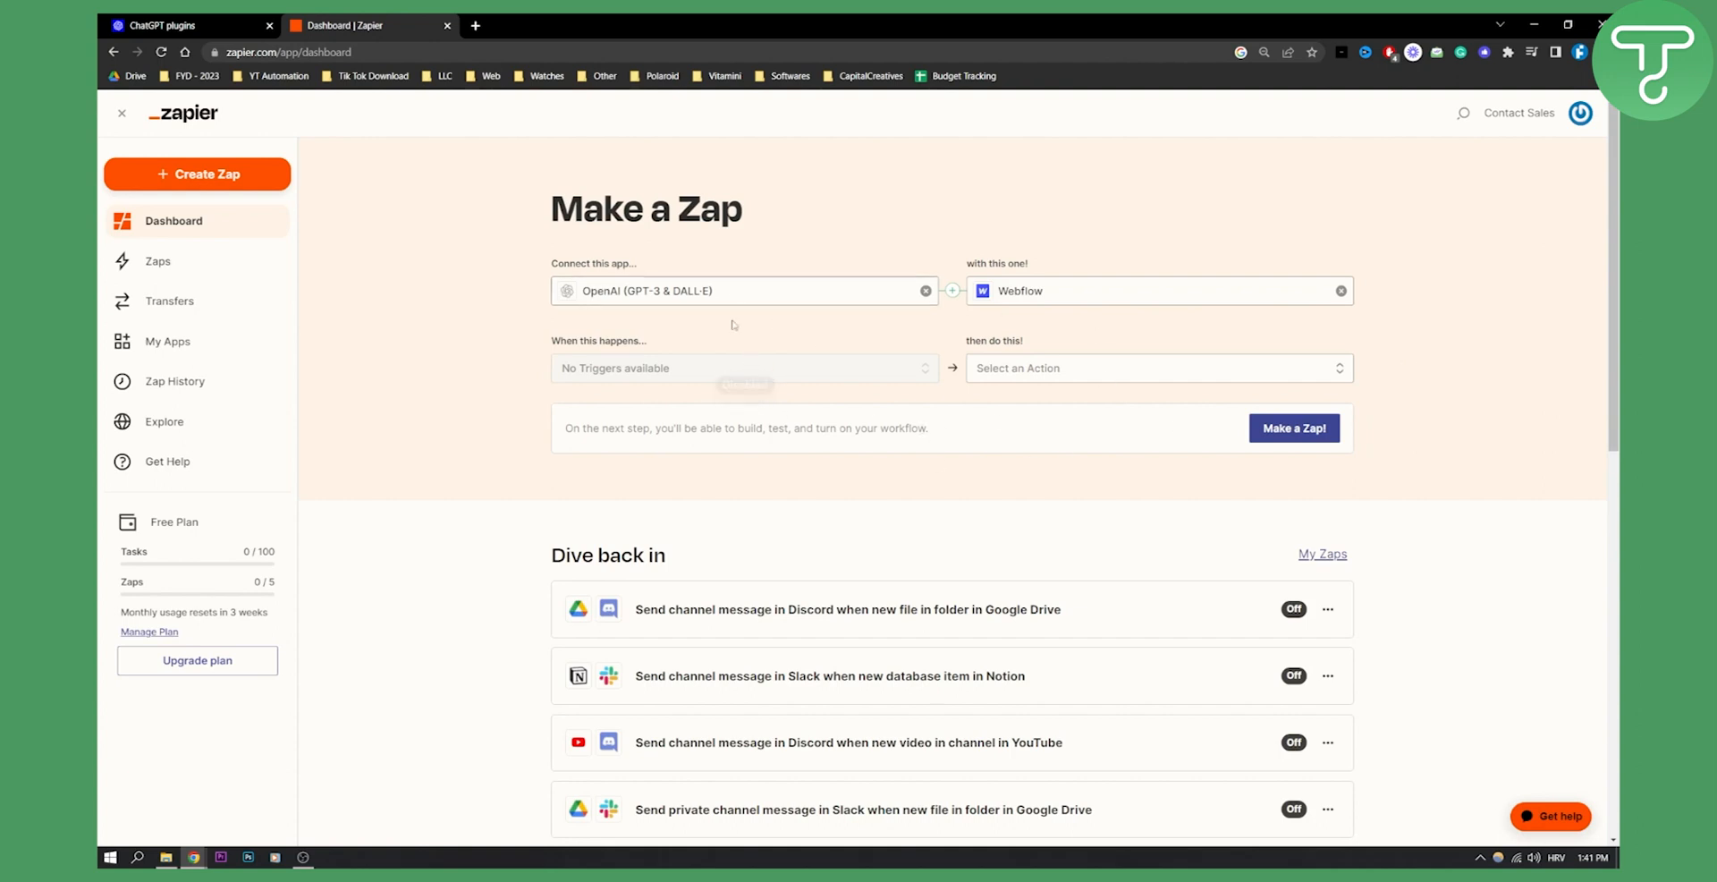
{"action": "mouse_move", "coordinate": [756, 316]}
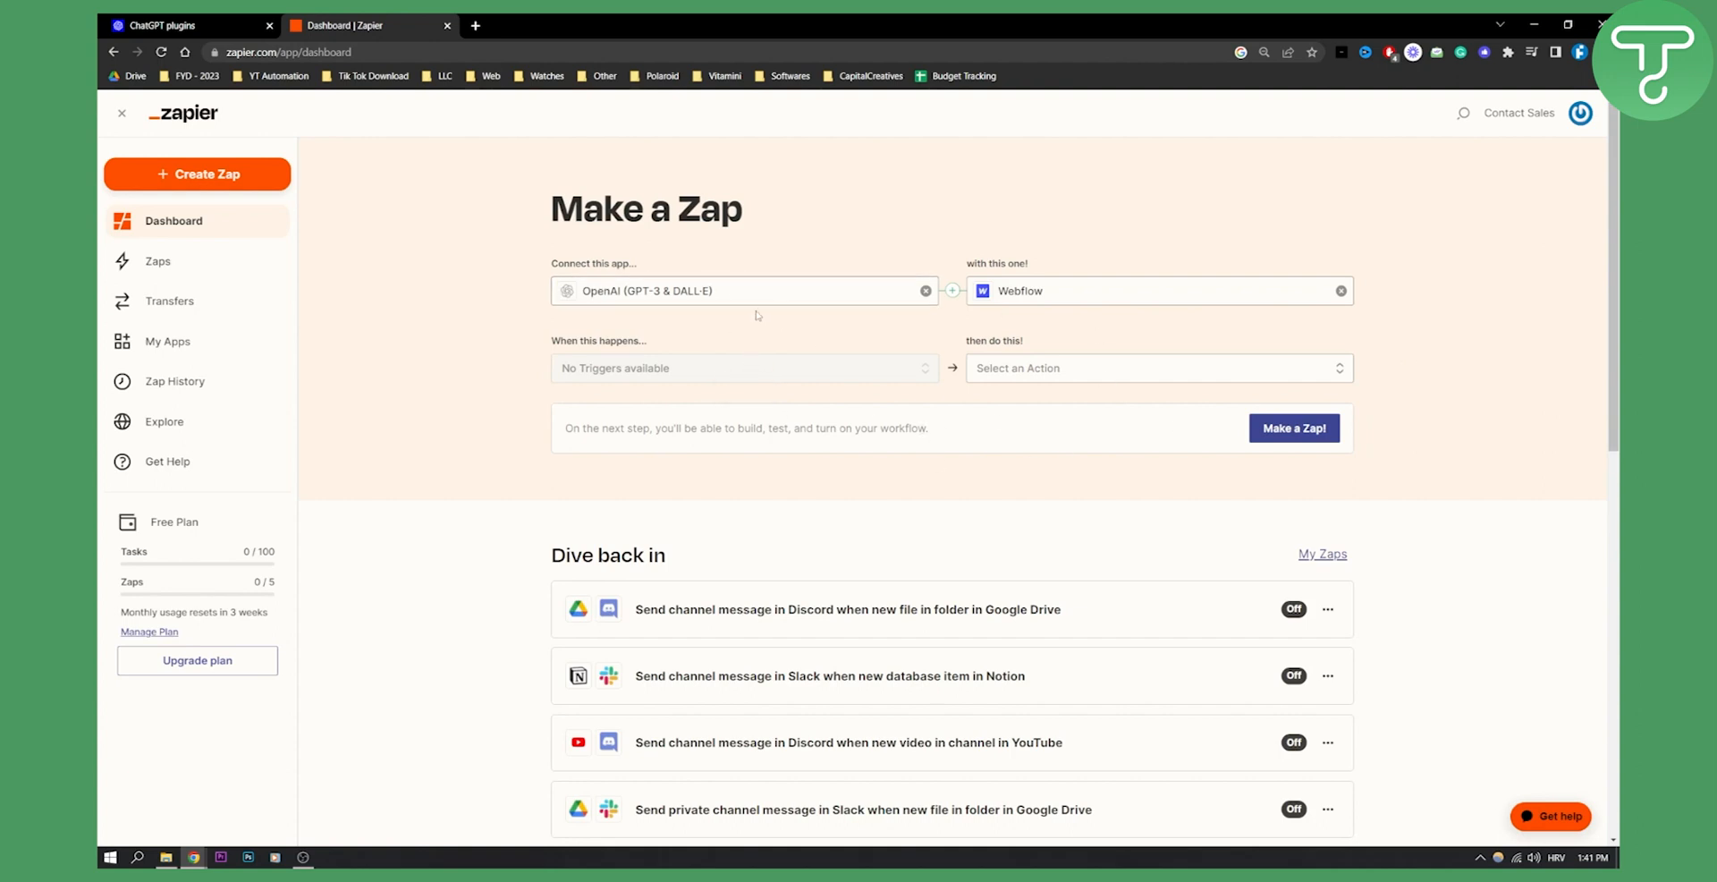
{"action": "mouse_move", "coordinate": [951, 328]}
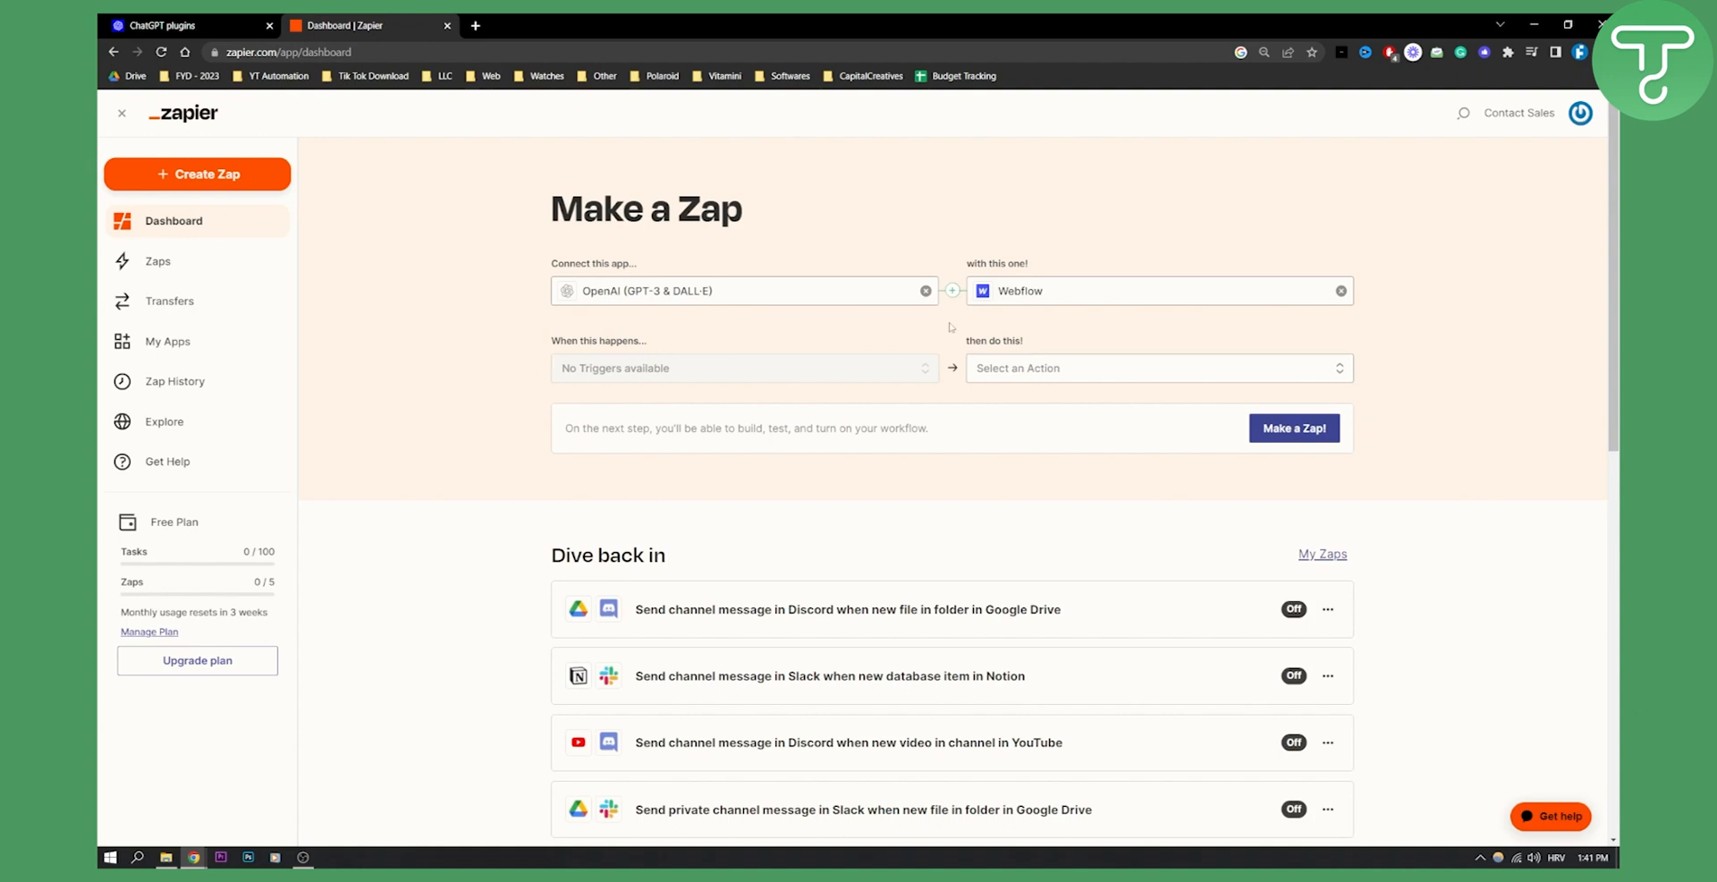
{"action": "mouse_move", "coordinate": [893, 338]}
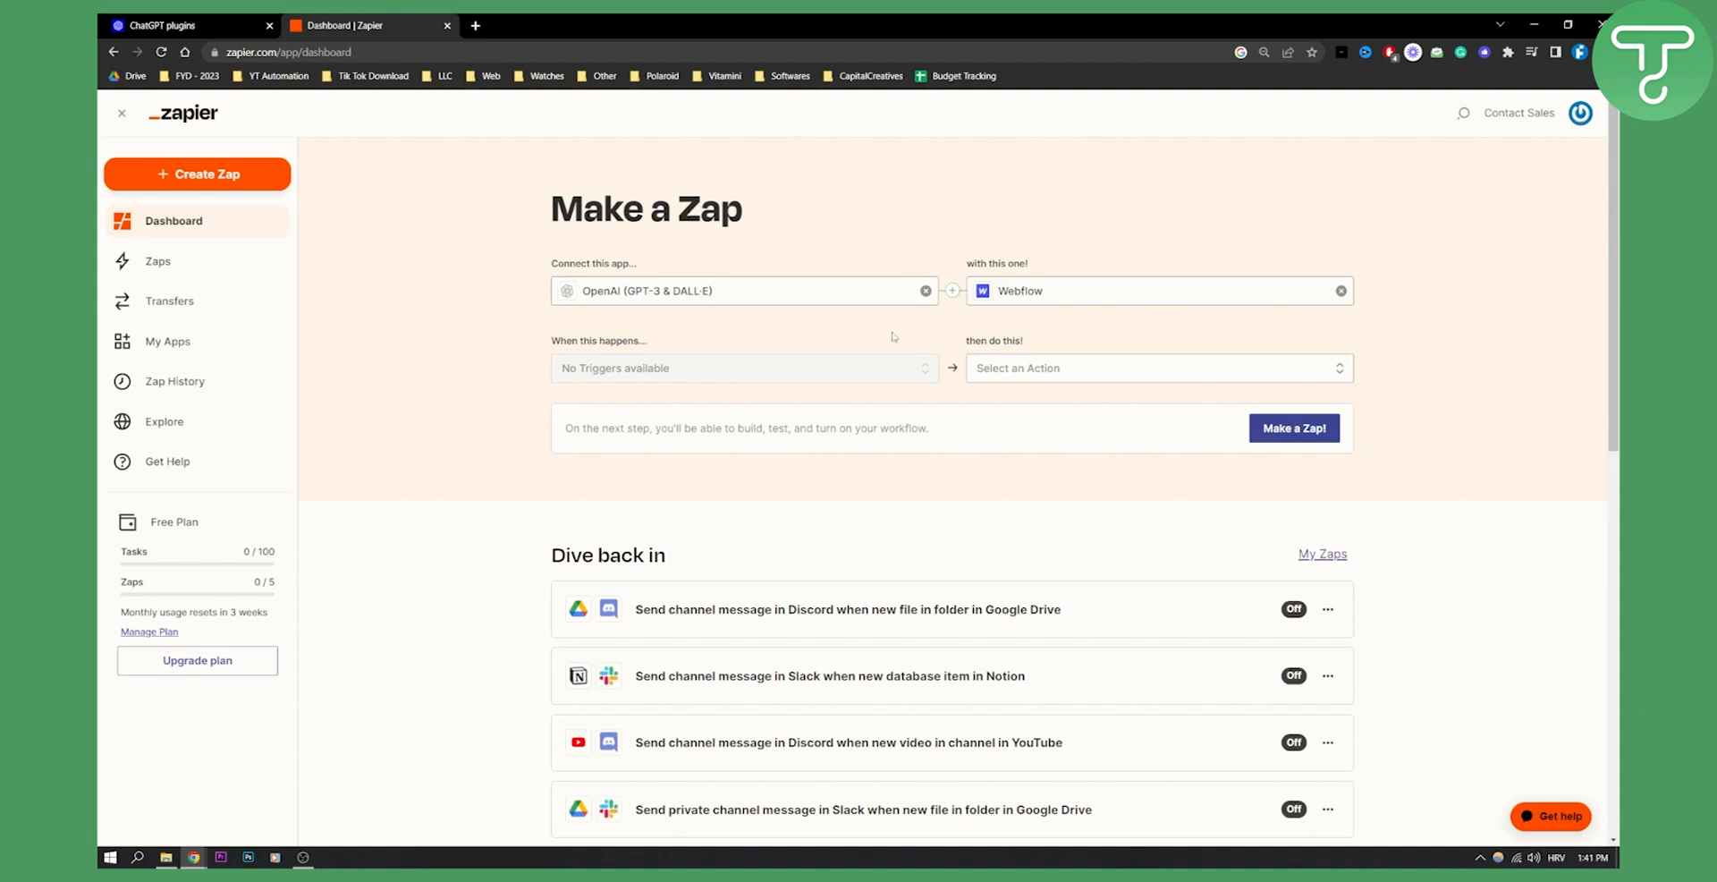